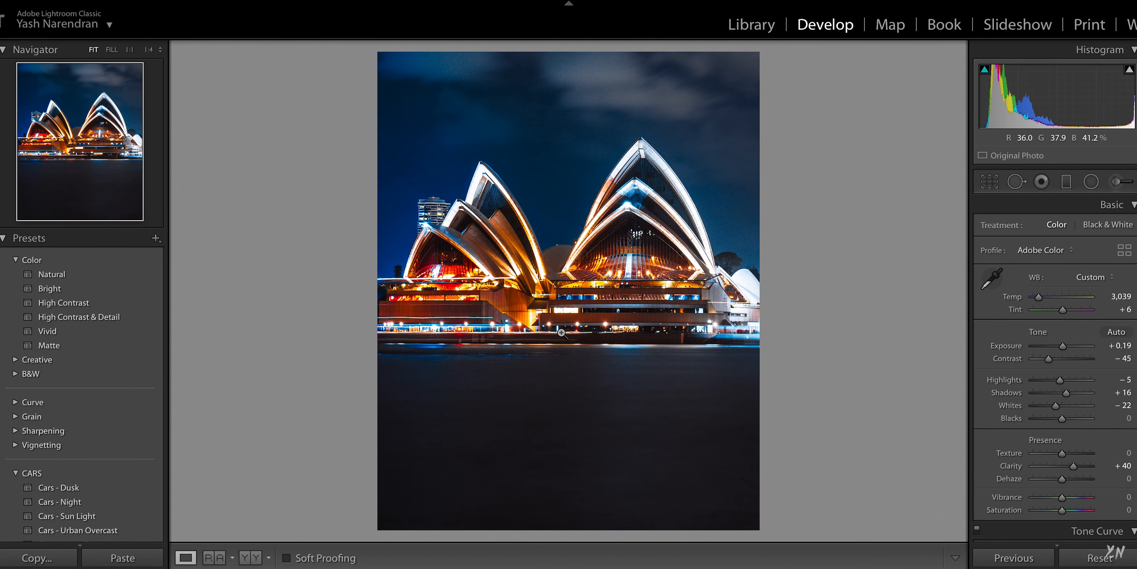
{"action": "mouse_move", "coordinate": [537, 393]}
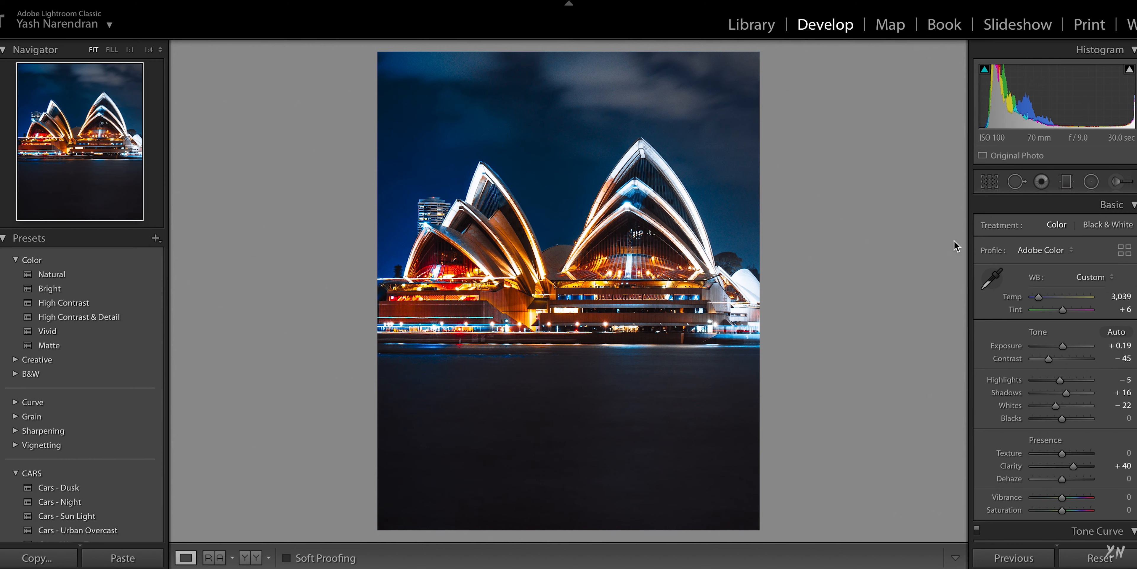
Check the photo's crop, then send it from Lightroom to Photoshop 2020 via Edit In.
{"action": "left_click", "coordinate": [989, 181]}
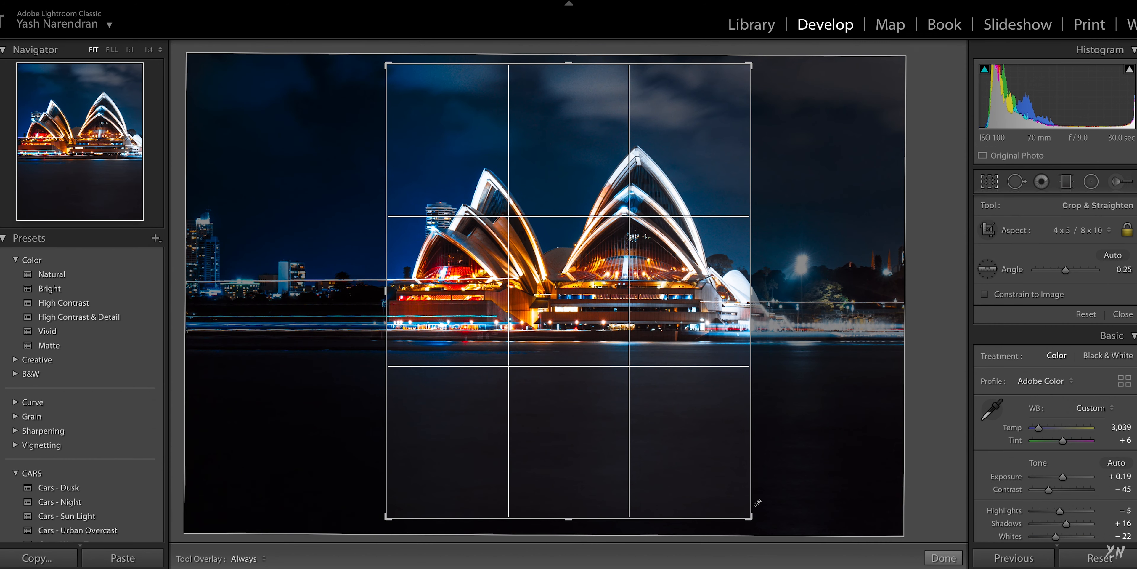
{"action": "left_click", "coordinate": [943, 558]}
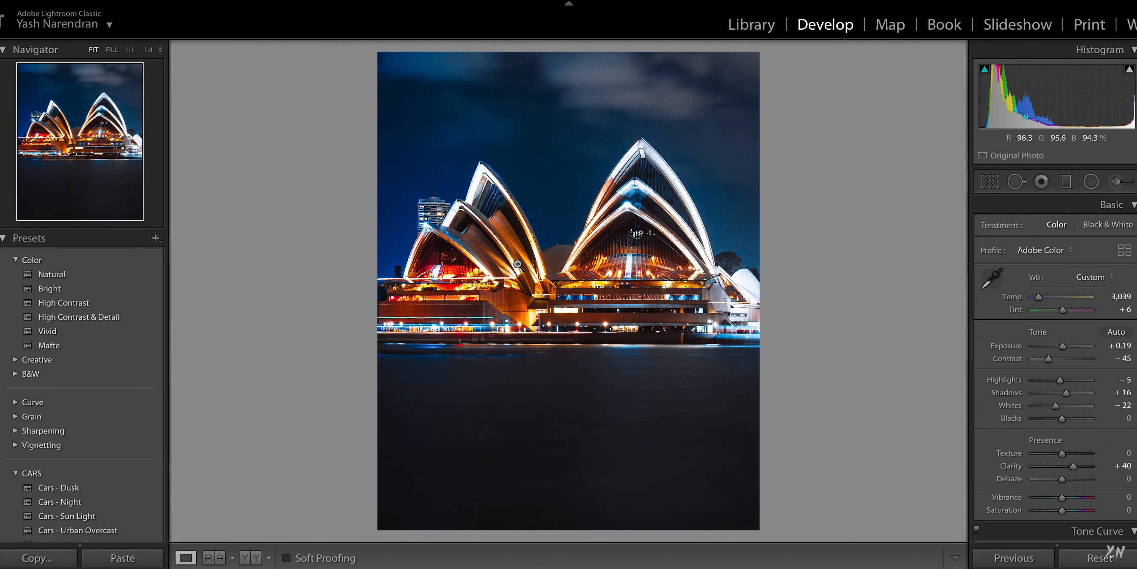
{"action": "right_click", "coordinate": [569, 304]}
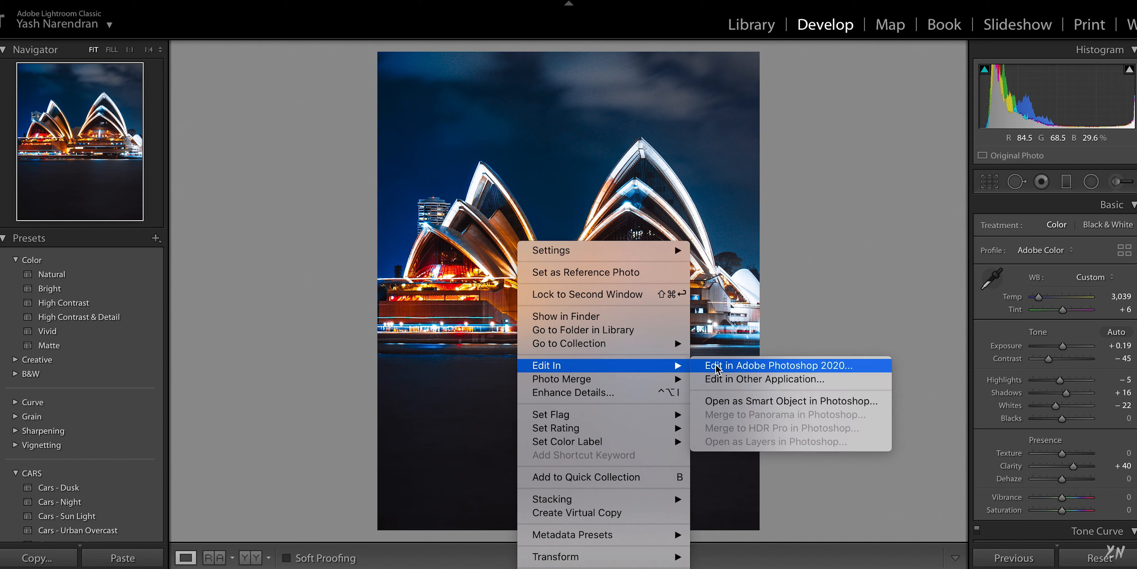
{"action": "left_click", "coordinate": [755, 364]}
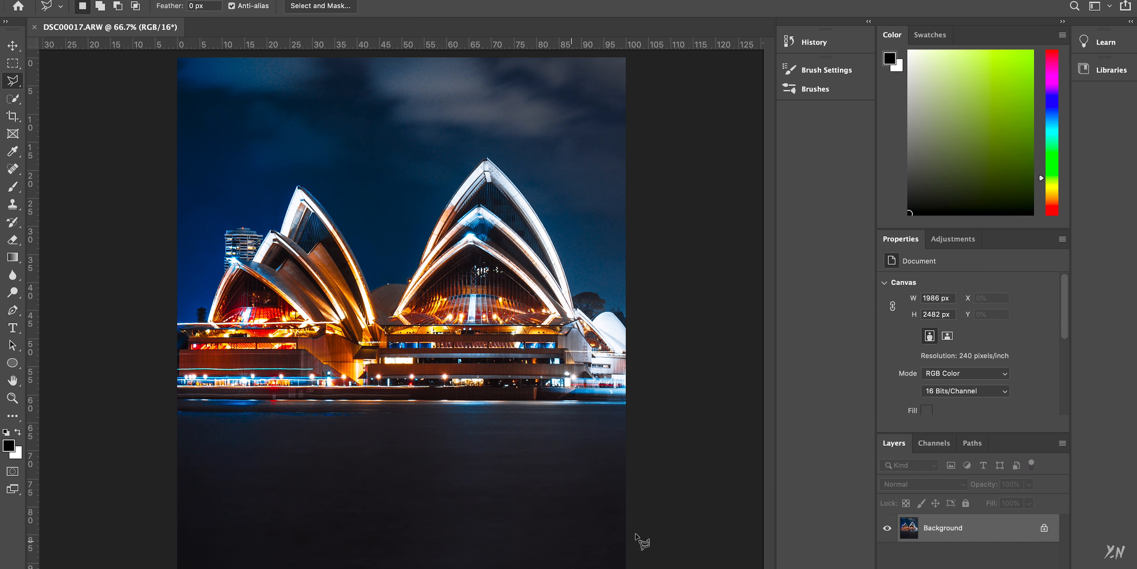
{"action": "mouse_move", "coordinate": [48, 120]}
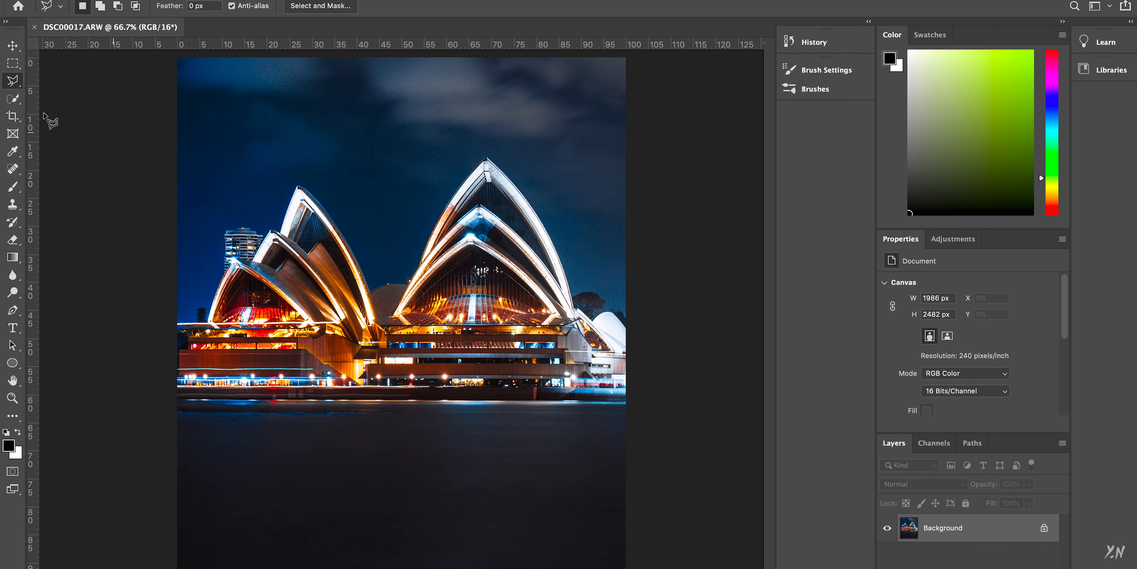
{"action": "mouse_move", "coordinate": [13, 63]}
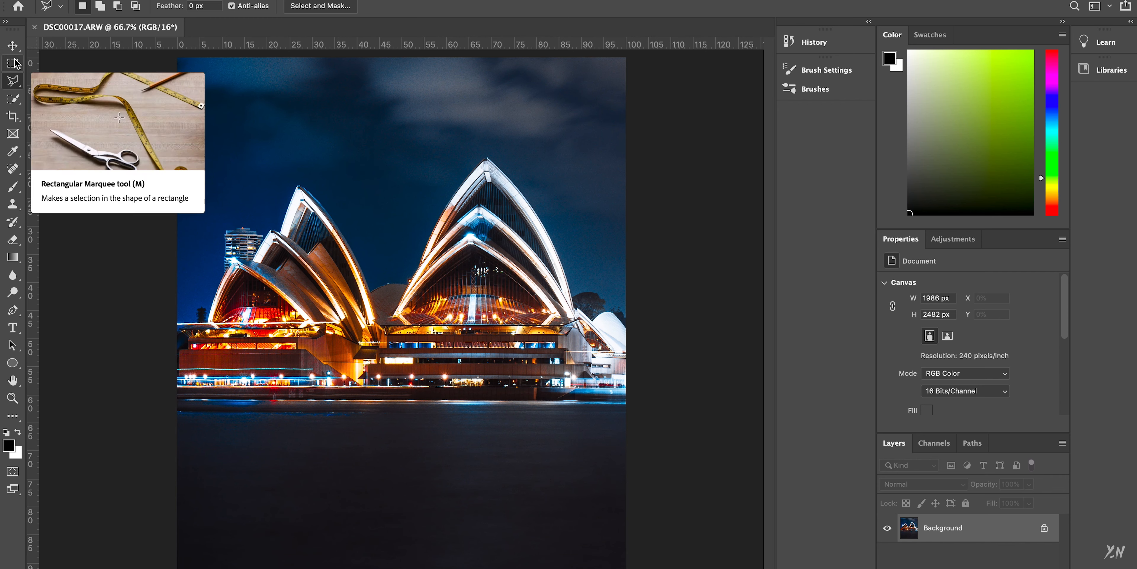
Marquee-select the sky and Opera House down to the waterline across the full width and copy it to a new layer.
{"action": "left_click", "coordinate": [12, 46]}
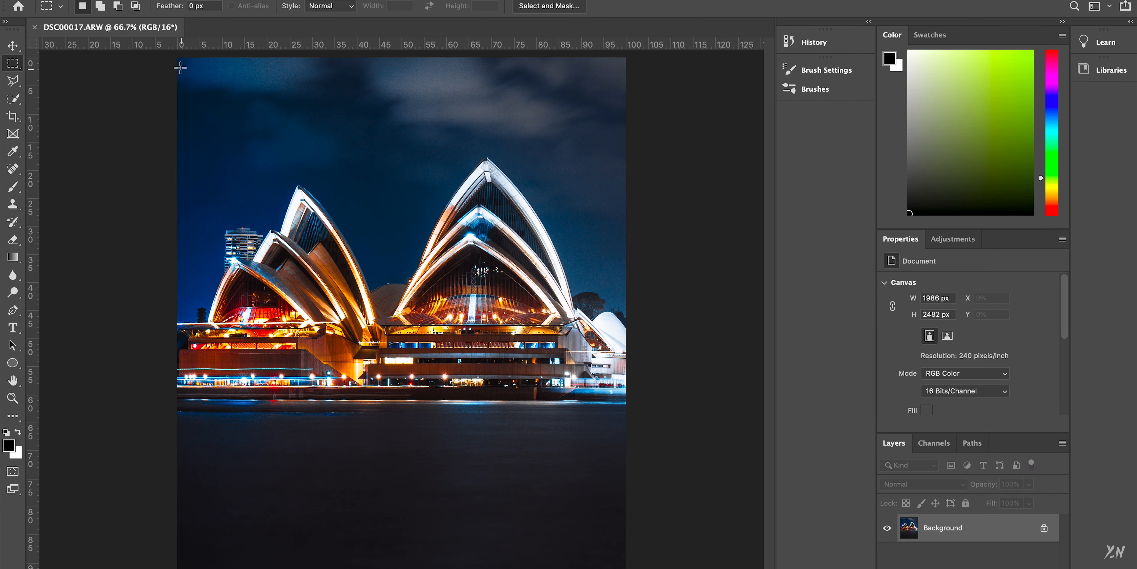
{"action": "left_click_drag", "start_coordinate": [178, 57], "coordinate": [521, 397]}
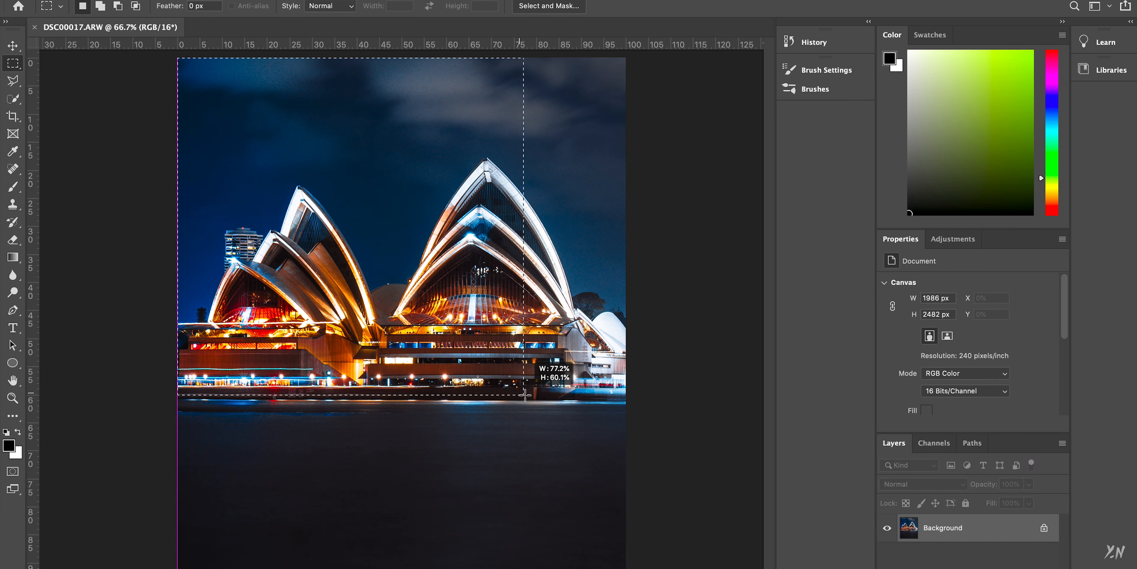
{"action": "left_click_drag", "start_coordinate": [521, 391], "coordinate": [622, 399]}
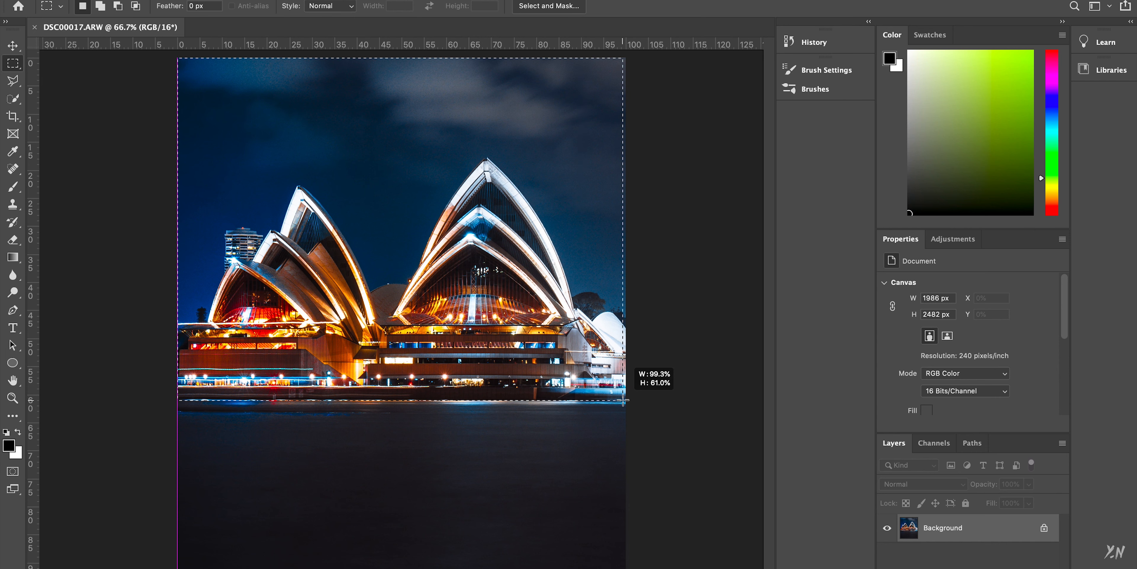
{"action": "left_click_drag", "start_coordinate": [621, 402], "coordinate": [626, 402]}
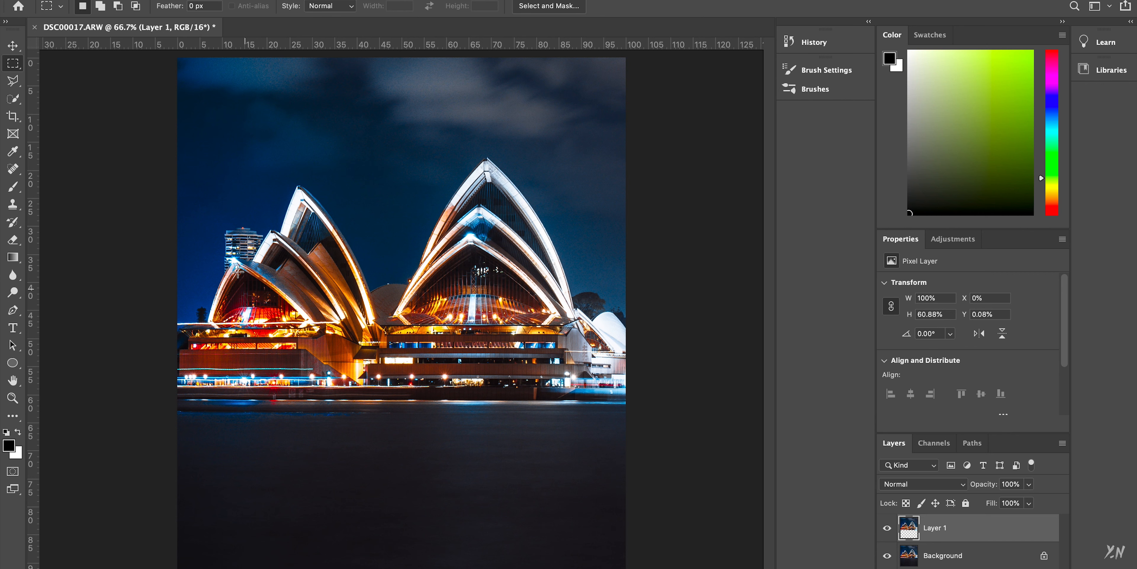
{"action": "mouse_move", "coordinate": [13, 152]}
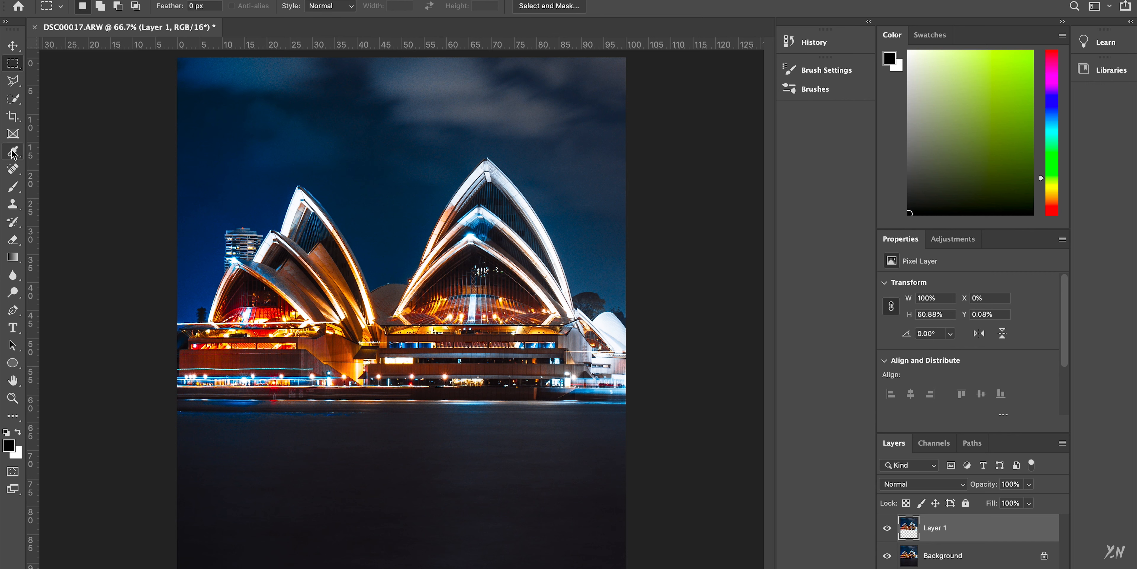
Free Transform the copied layer, flip it vertically, move it below the waterline and commit.
{"action": "left_click", "coordinate": [12, 46]}
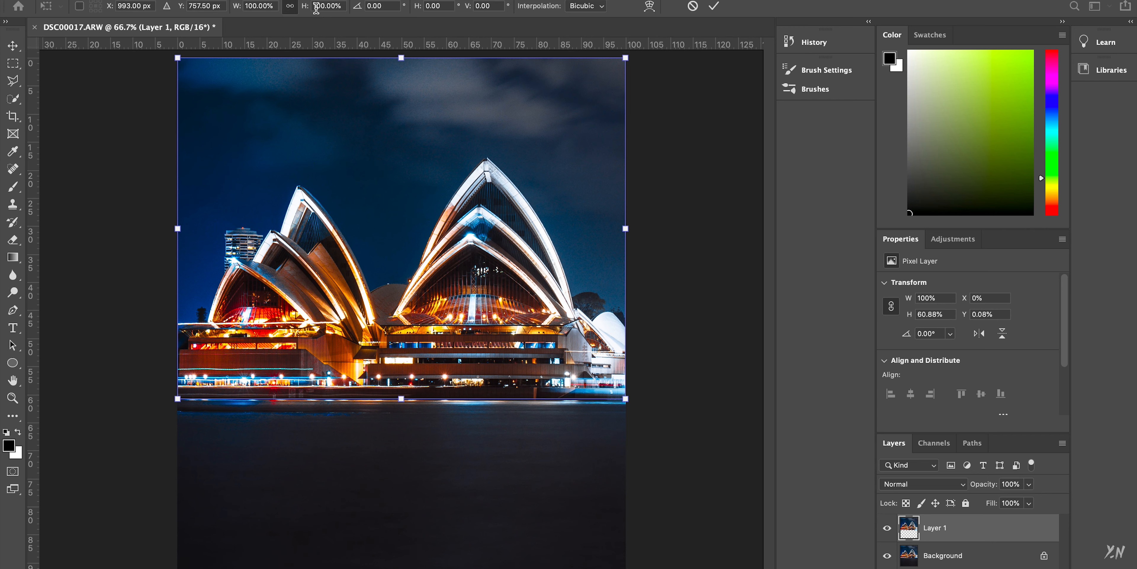
{"action": "mouse_move", "coordinate": [326, 7]}
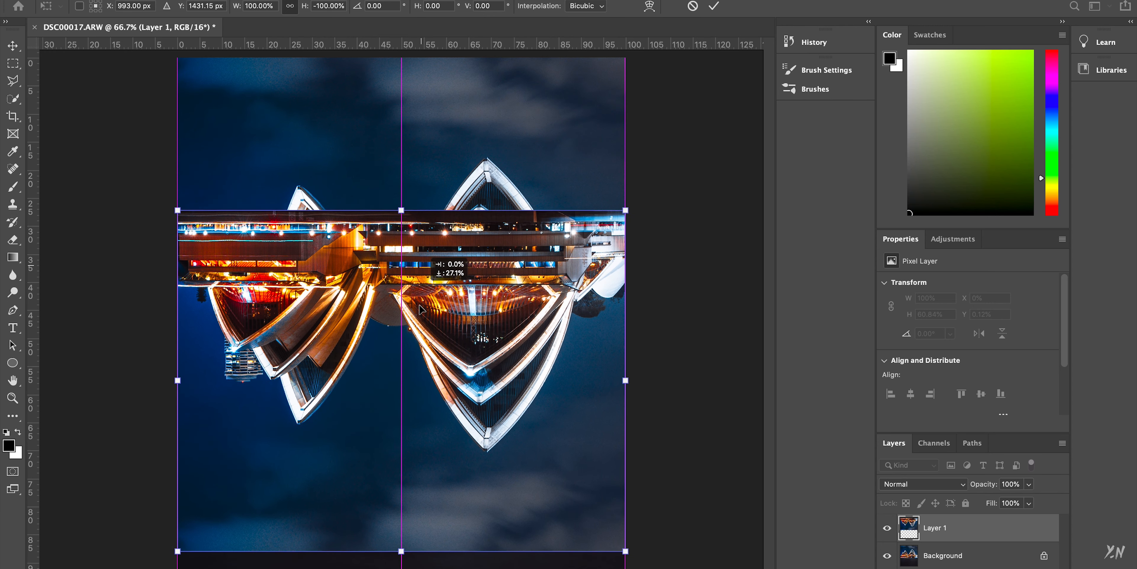
{"action": "left_click_drag", "start_coordinate": [419, 310], "coordinate": [425, 462]}
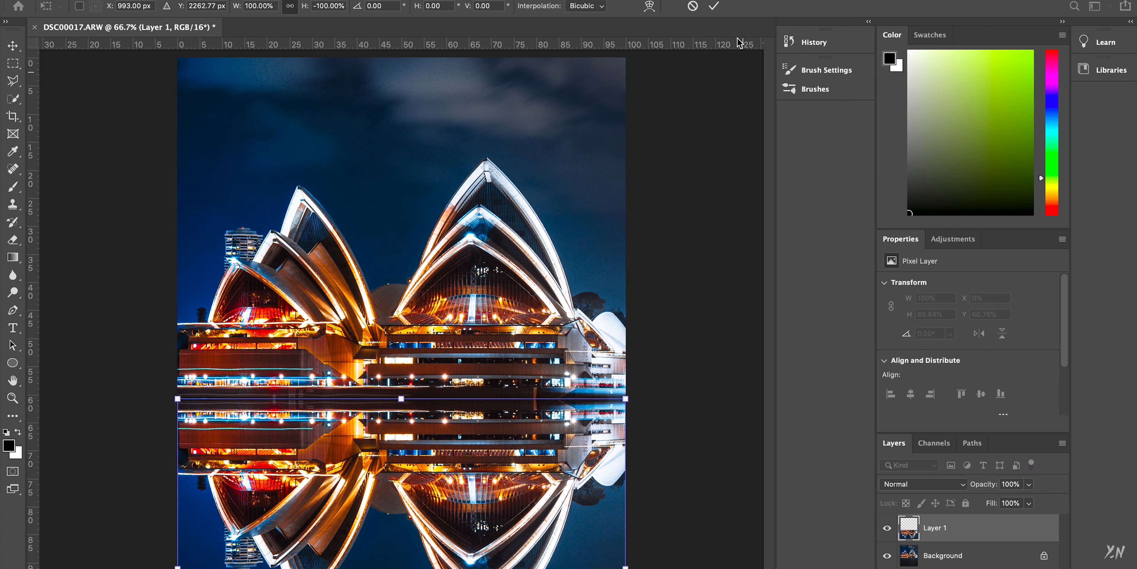
{"action": "left_click", "coordinate": [714, 7]}
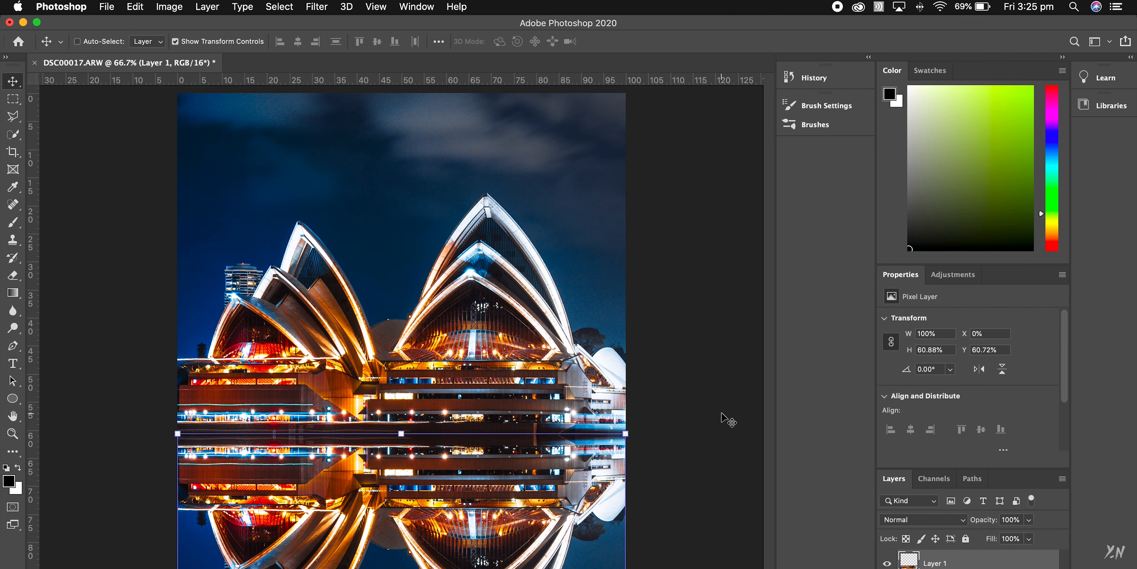
{"action": "mouse_move", "coordinate": [47, 99]}
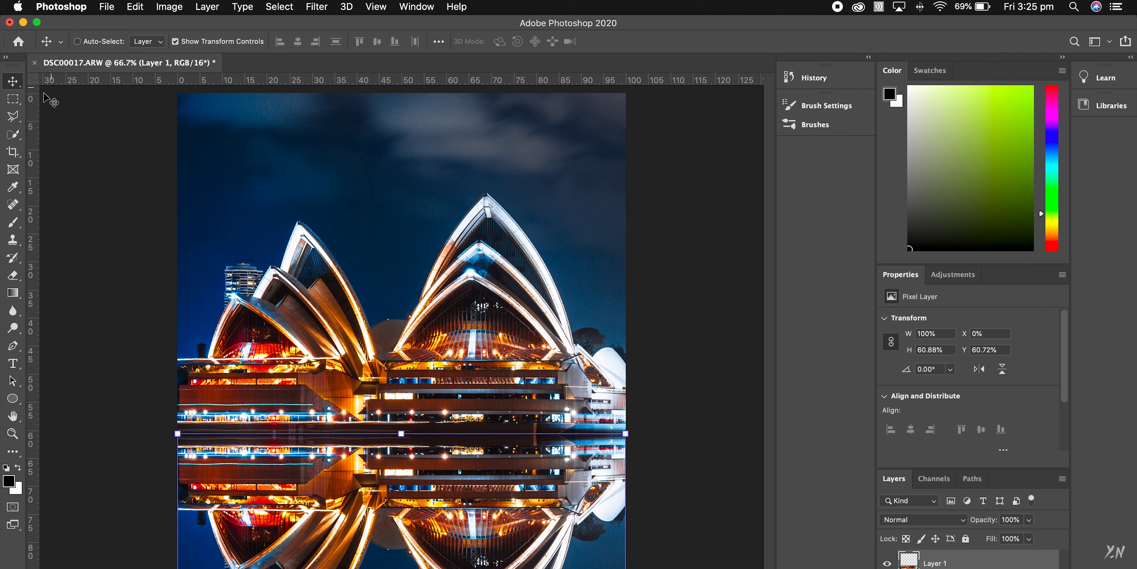
{"action": "mouse_move", "coordinate": [330, 81]}
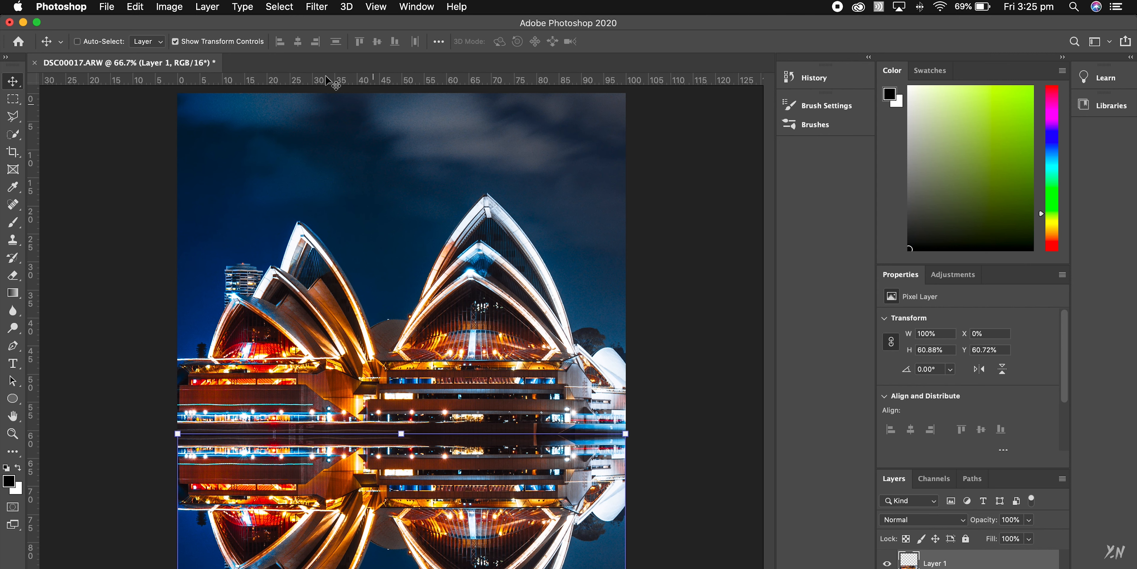
Preview a Motion Blur of angle 90 and distance 43 pixels on the reflection layer.
{"action": "left_click", "coordinate": [316, 7]}
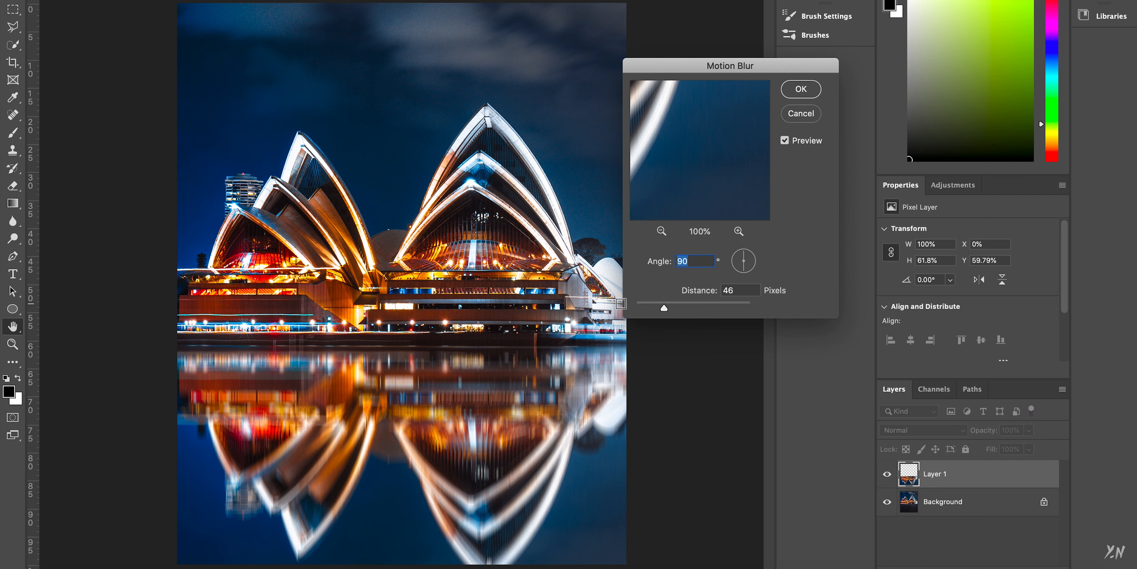
{"action": "mouse_move", "coordinate": [680, 285]}
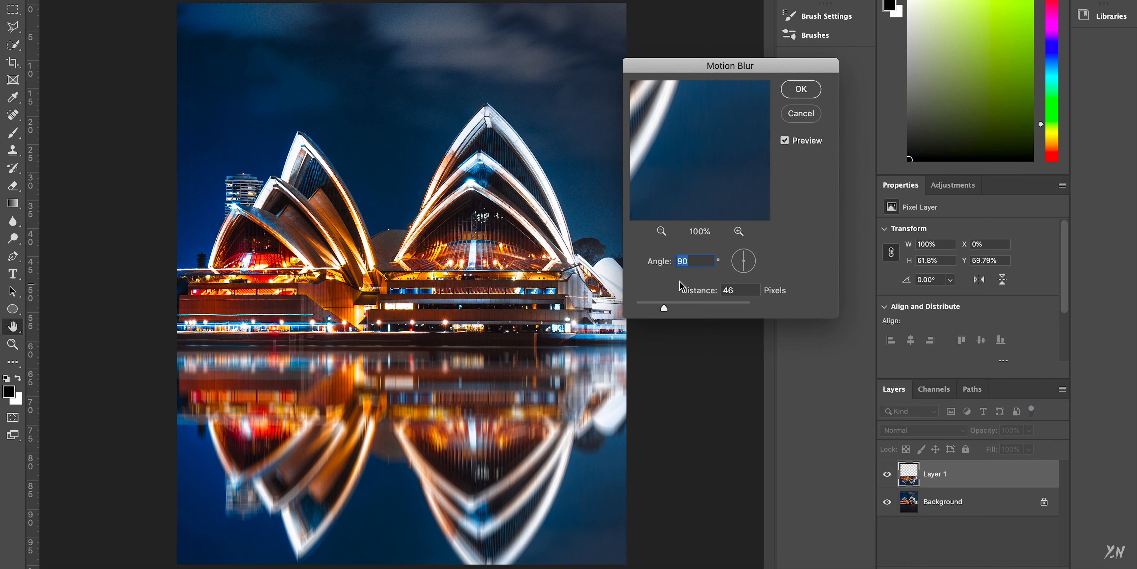
{"action": "mouse_move", "coordinate": [688, 318]}
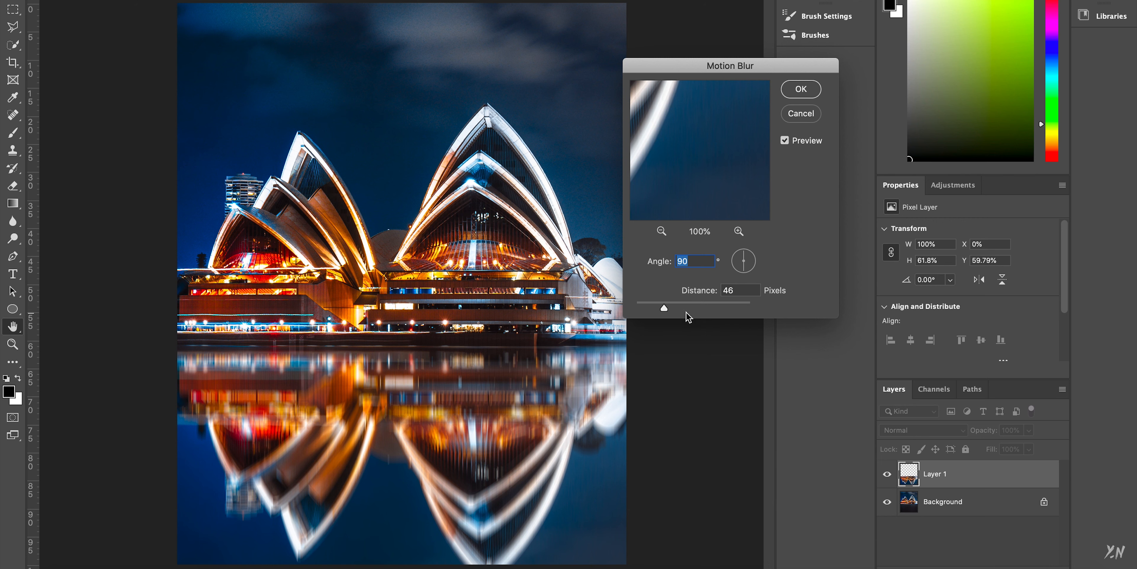
{"action": "mouse_move", "coordinate": [662, 313]}
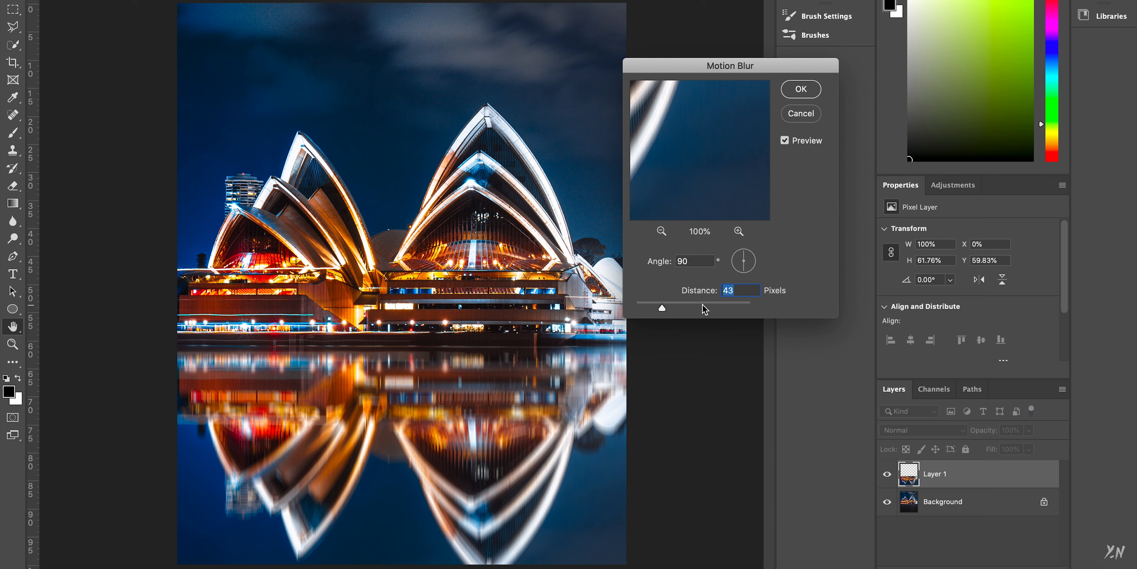
{"action": "mouse_move", "coordinate": [804, 125]}
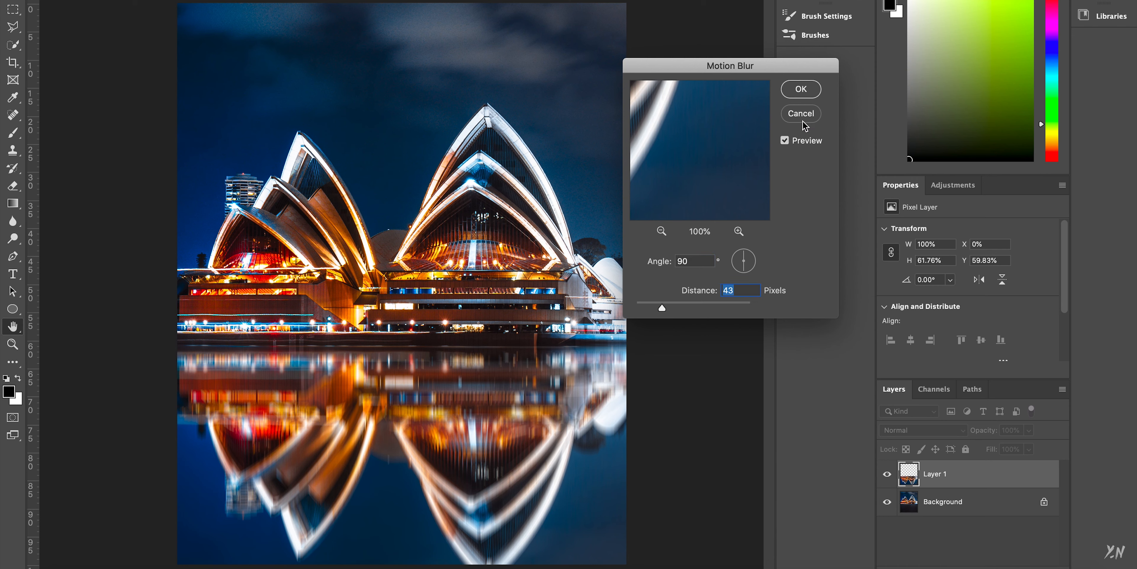
Cancel the Motion Blur dialog, leaving the reflection layer sharp.
{"action": "left_click", "coordinate": [800, 88]}
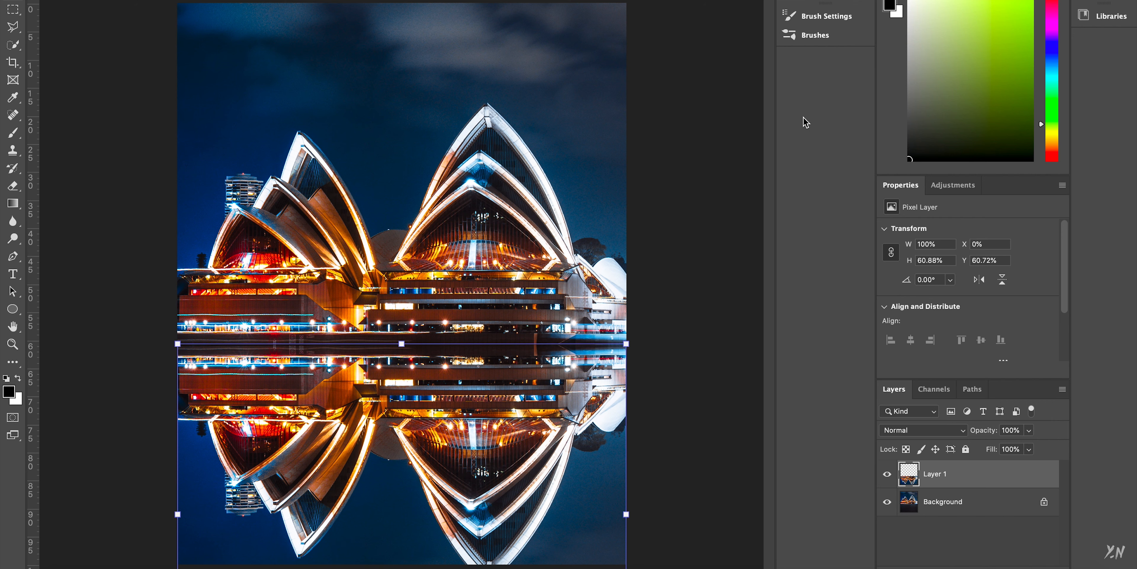
{"action": "mouse_move", "coordinate": [377, 379]}
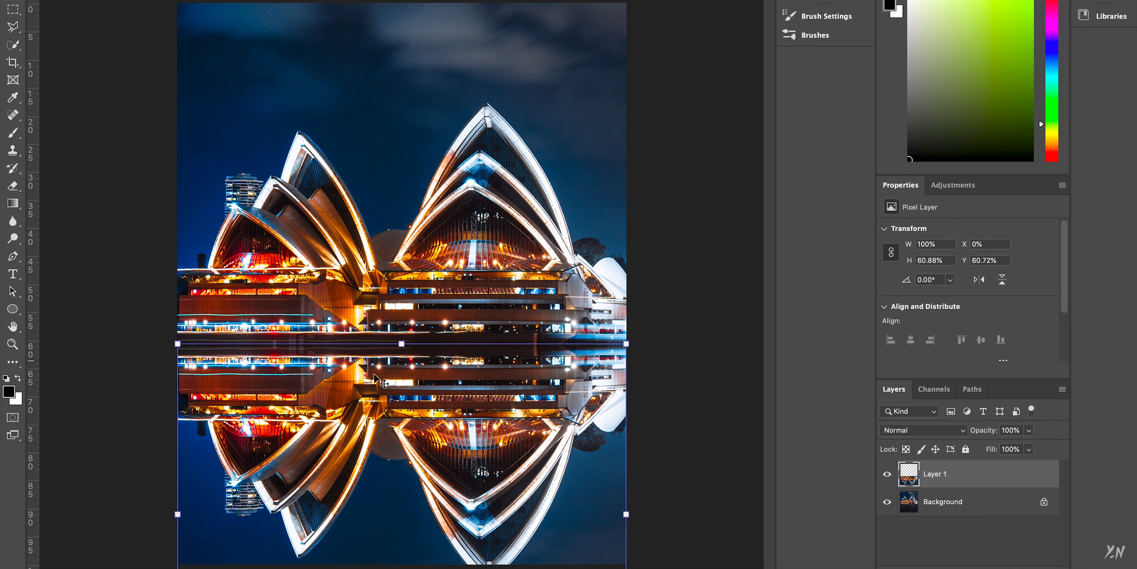
{"action": "mouse_move", "coordinate": [280, 119]}
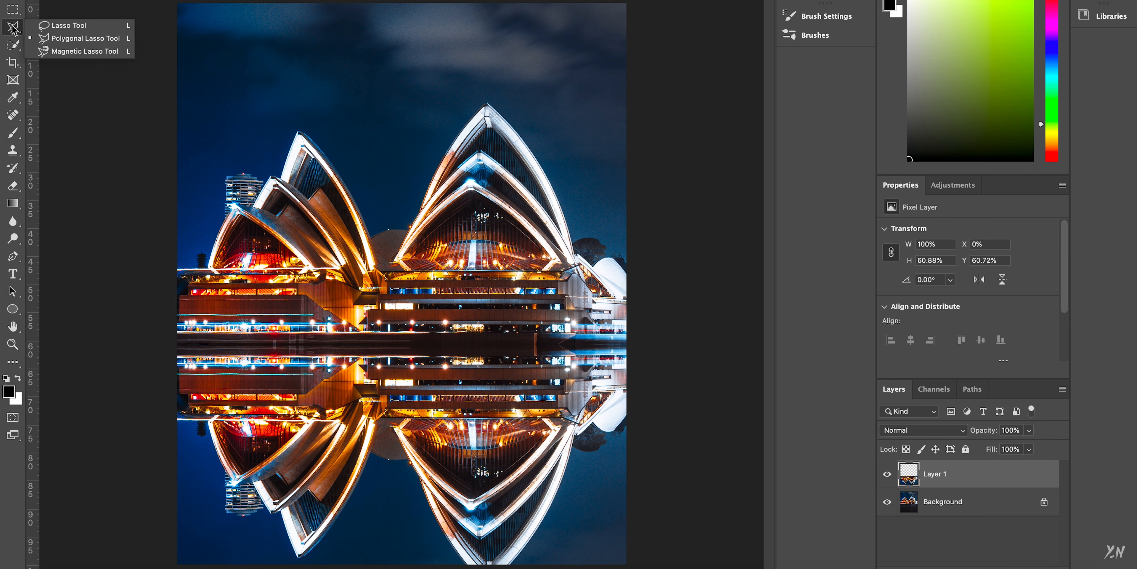
{"action": "mouse_move", "coordinate": [57, 25]}
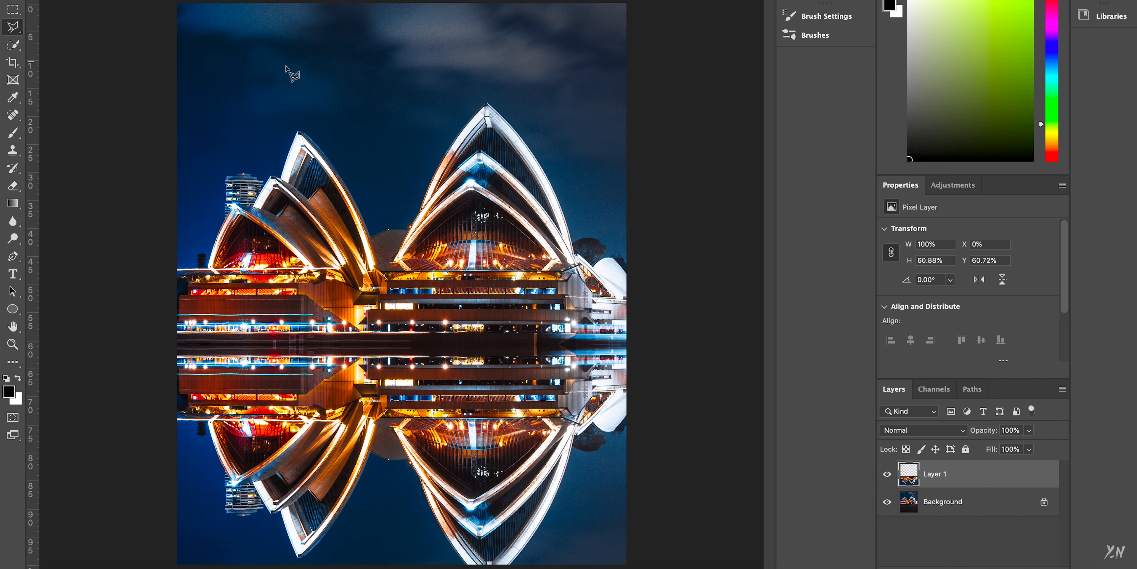
{"action": "left_click_drag", "start_coordinate": [338, 60], "coordinate": [457, 40]}
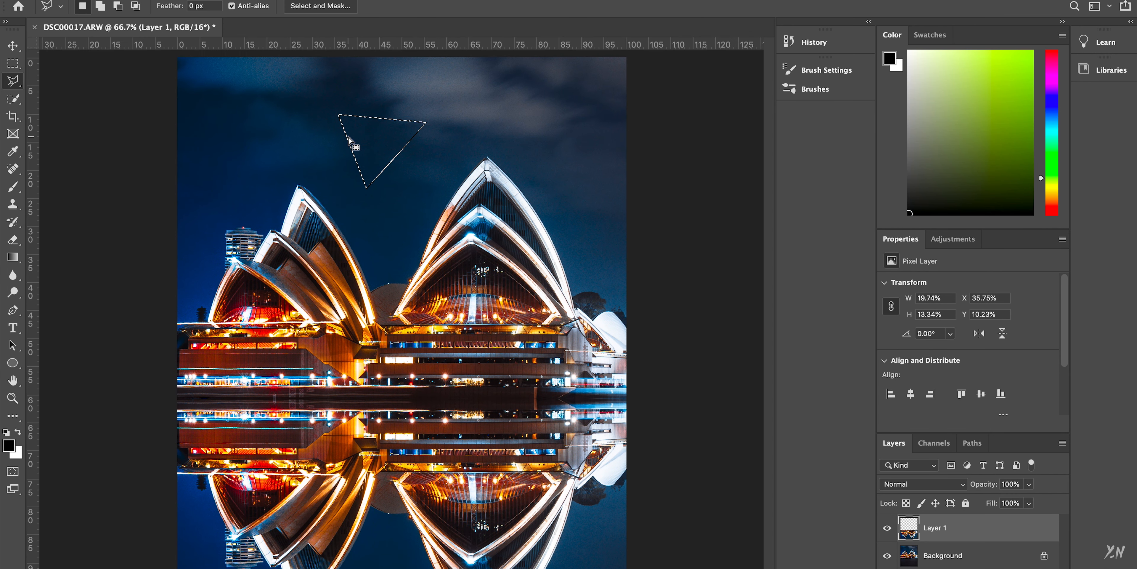
{"action": "right_click", "coordinate": [381, 159]}
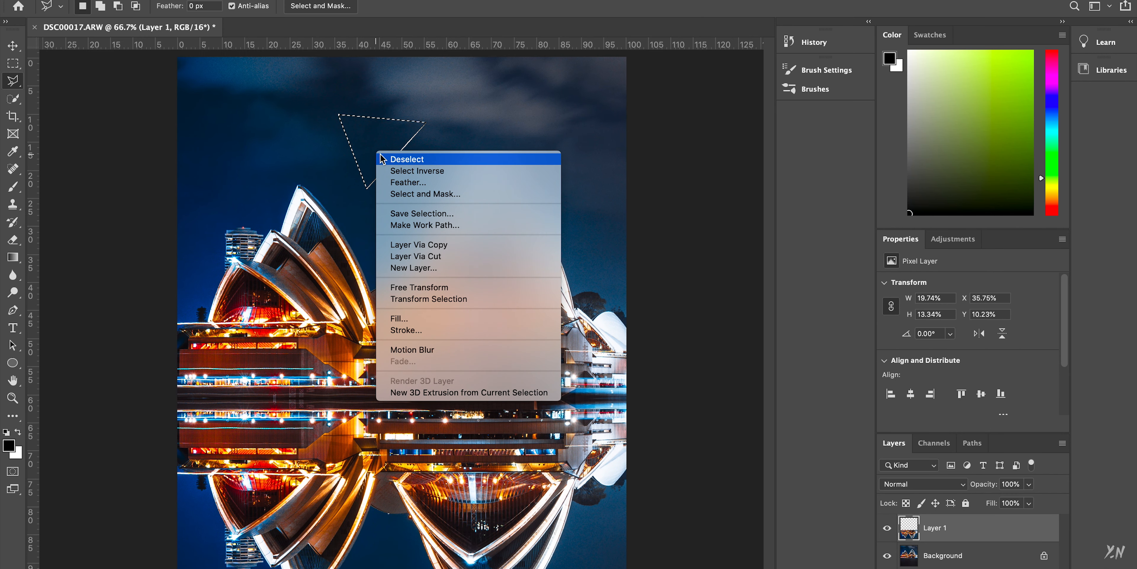
{"action": "left_click", "coordinate": [407, 159]}
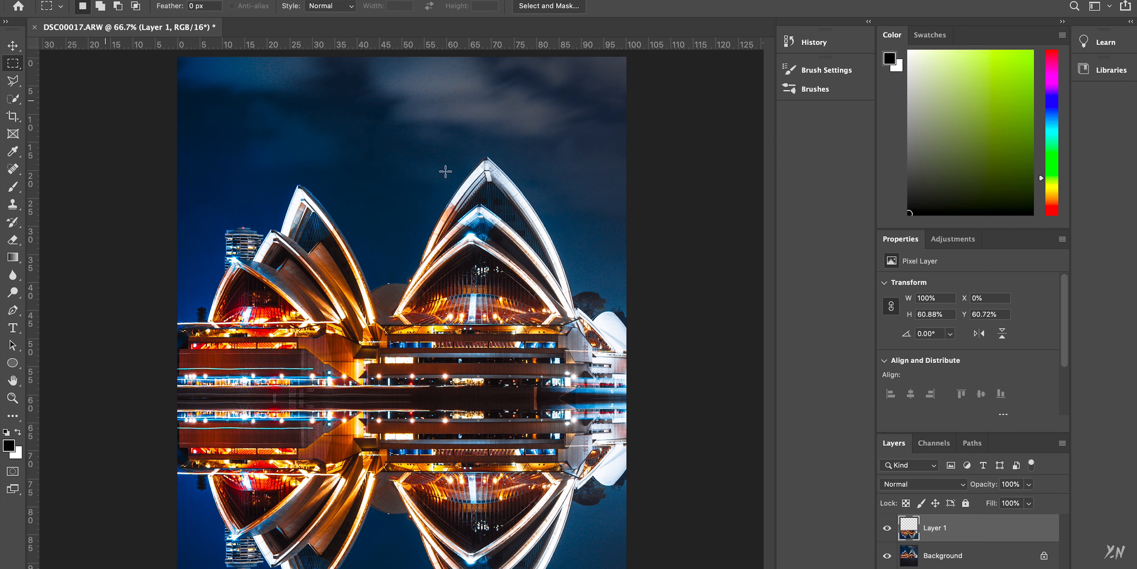